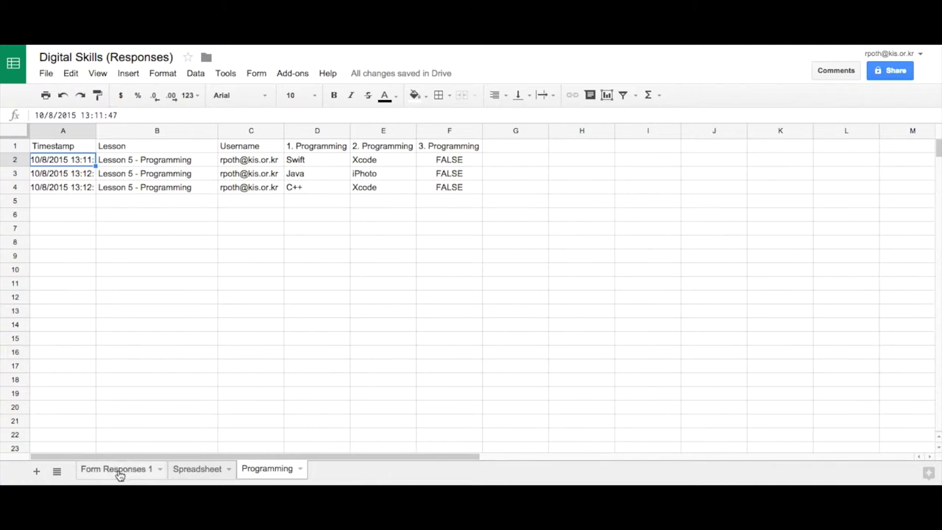
# Step: Begin an =importrange(" formula in cell A1 after checking the Programming responses sheet
pyautogui.click(117, 467)
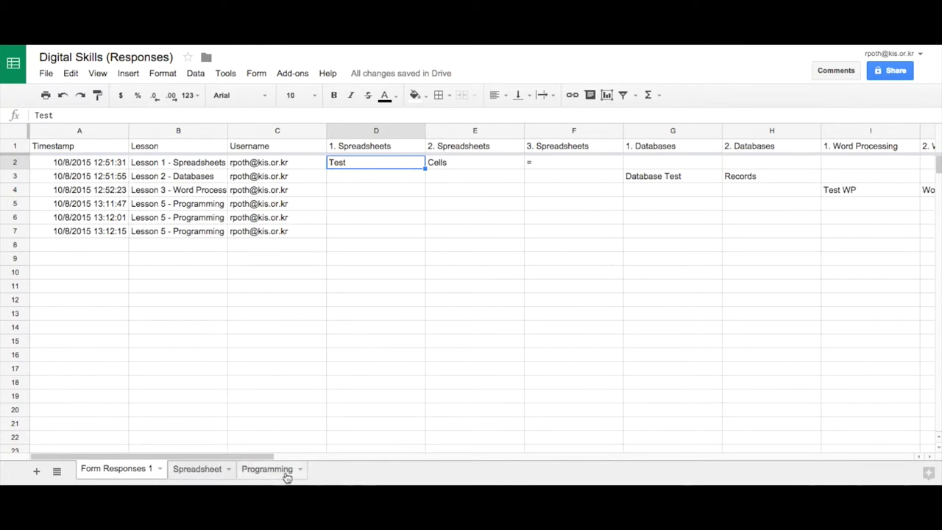
pyautogui.click(268, 468)
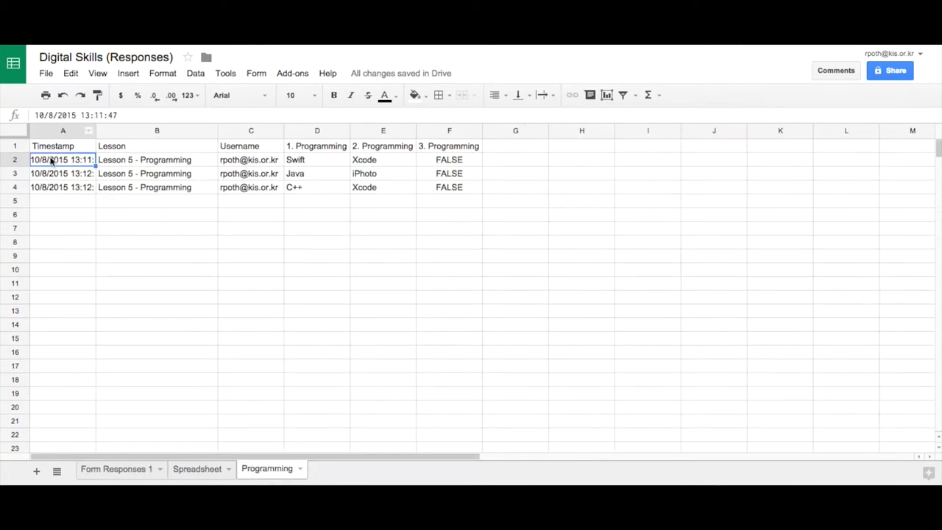
pyautogui.click(62, 146)
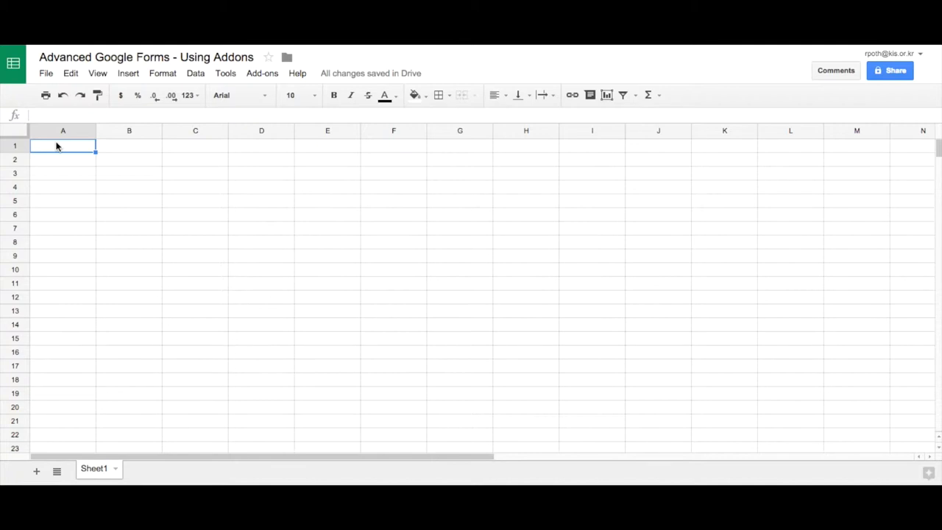
pyautogui.write('=i')
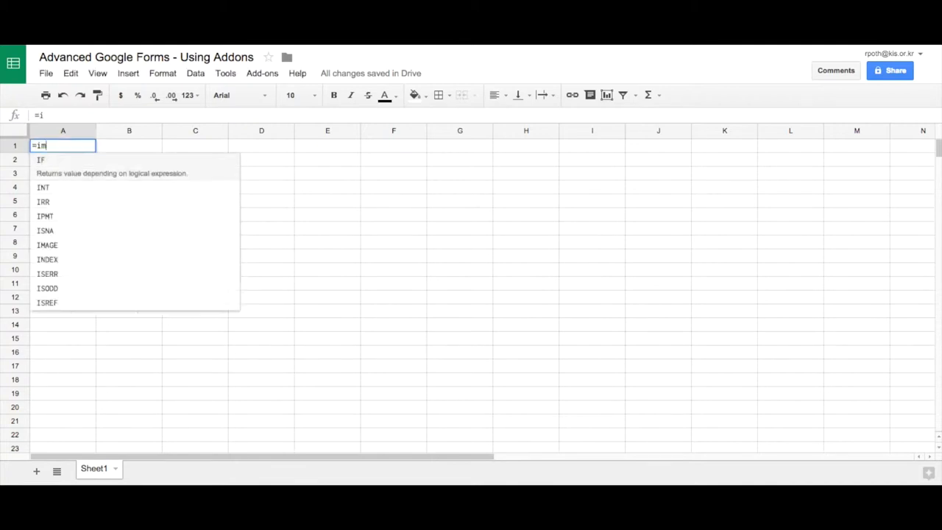
pyautogui.write('mportrange(')
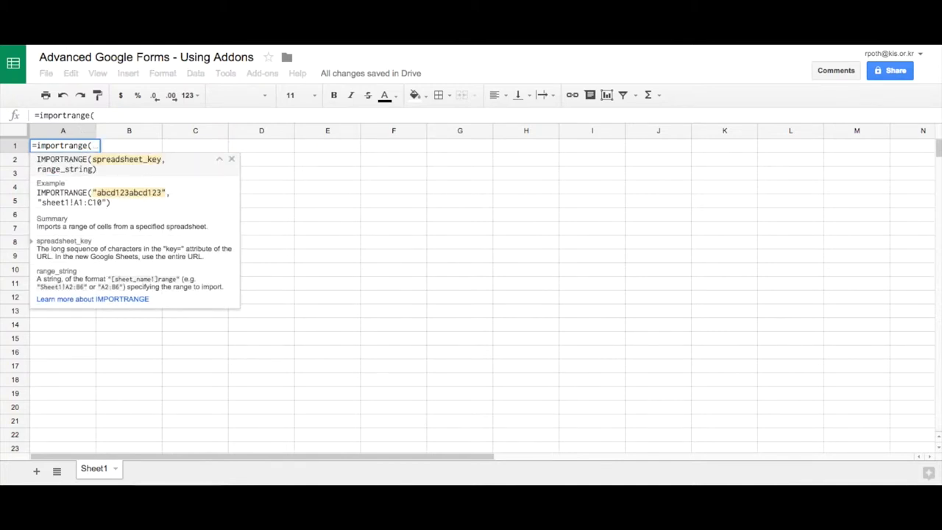
pyautogui.moveTo(156, 203)
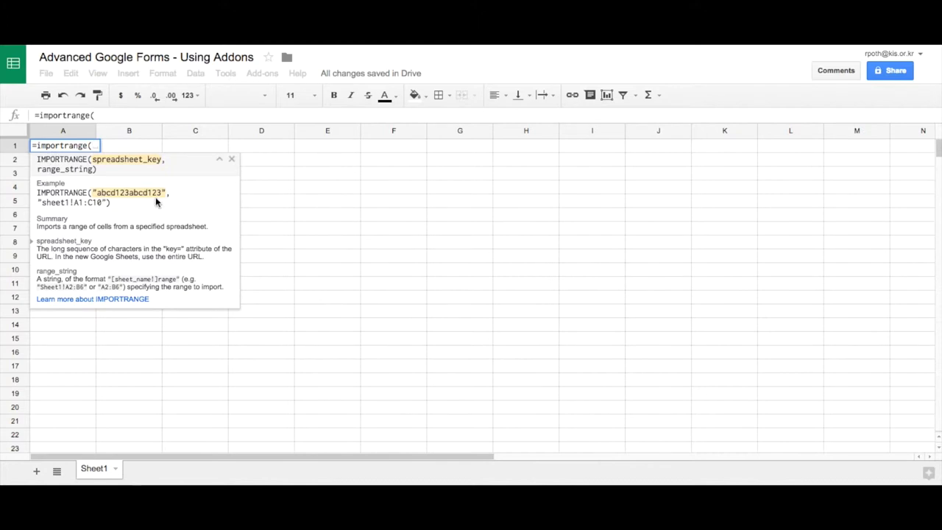
pyautogui.write('"')
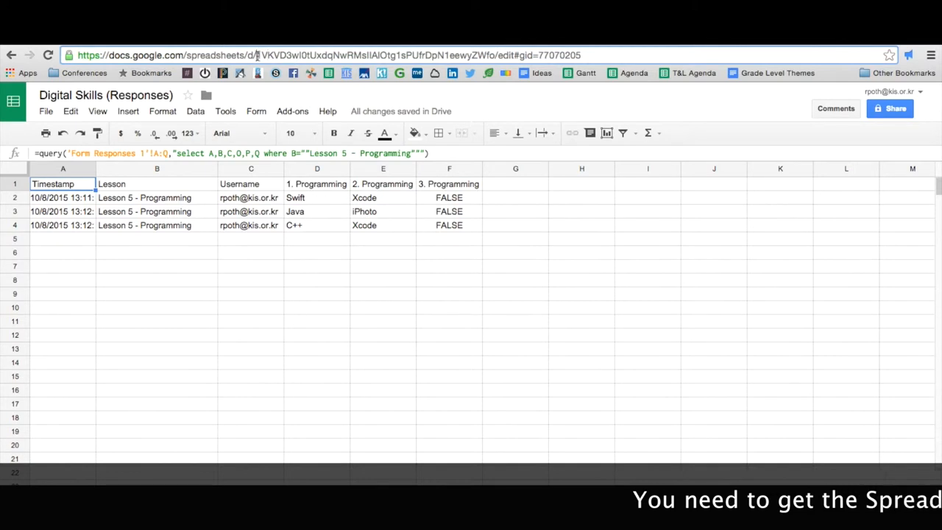
# Step: Select the Digital Skills responses spreadsheet key in the browser address bar to copy it
pyautogui.moveTo(258, 56); pyautogui.dragTo(448, 56)
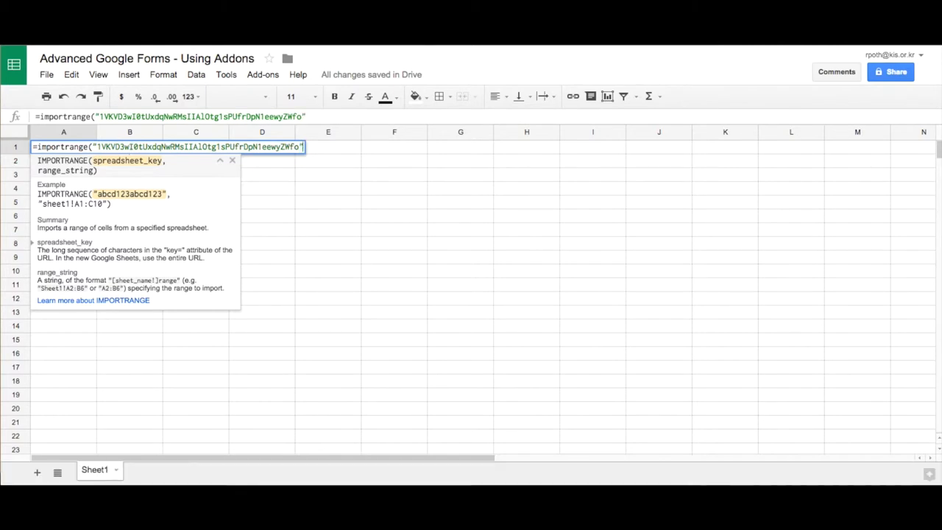
# Step: Finish the formula with the range "Programming!A:F" so columns A to F are imported
pyautogui.write(',')
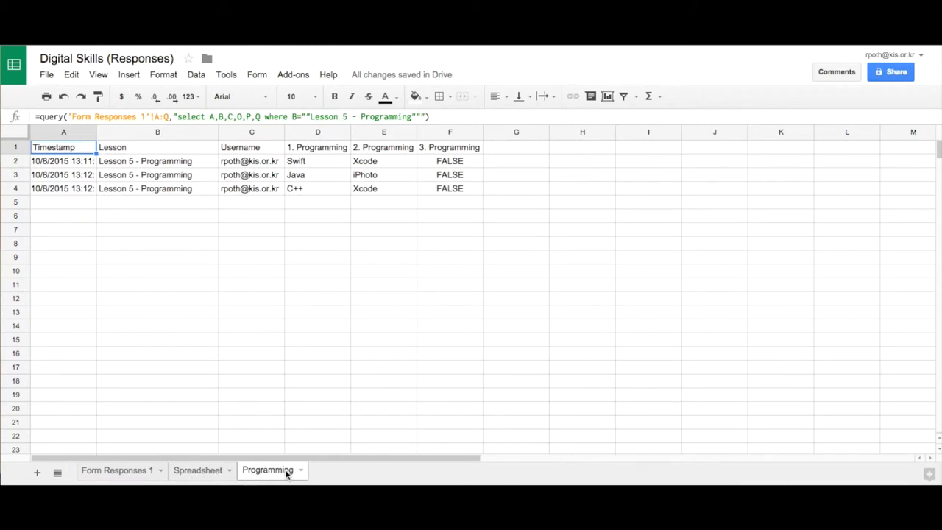
pyautogui.moveTo(469, 132)
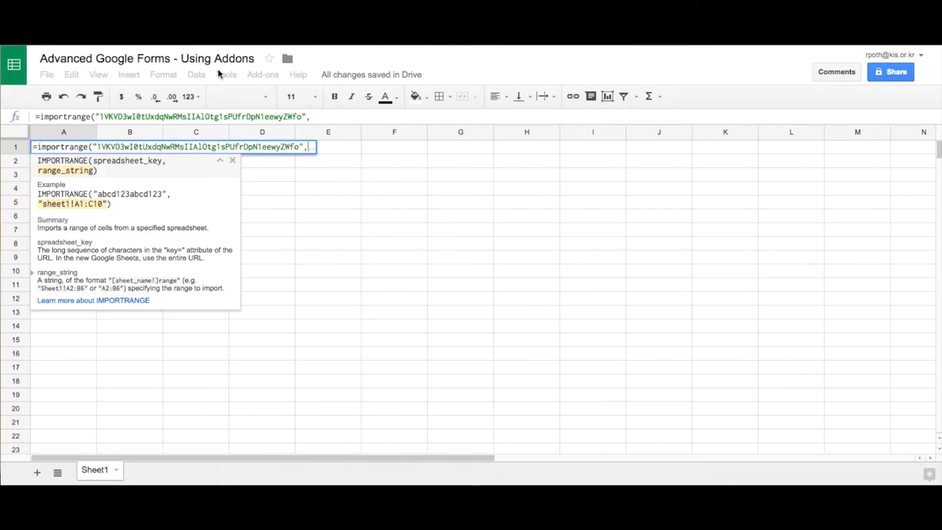
pyautogui.moveTo(321, 165)
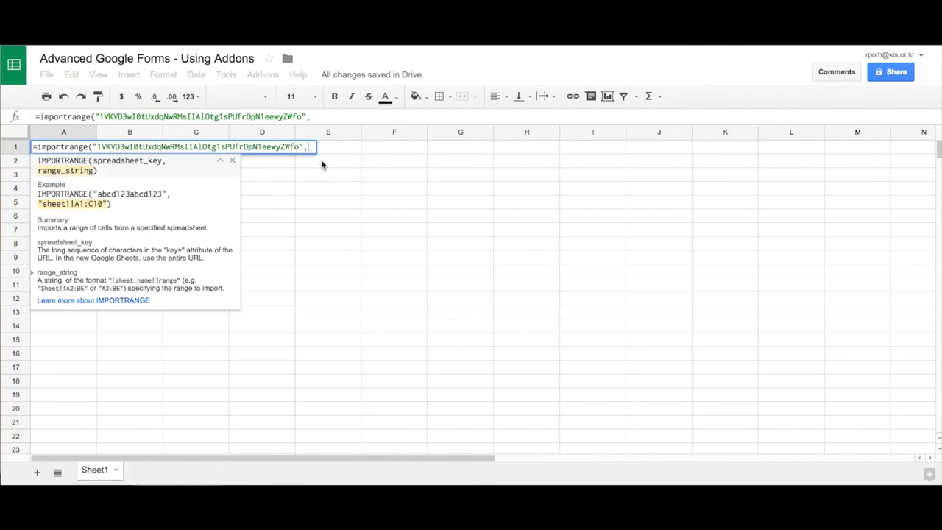
pyautogui.write('Programming')
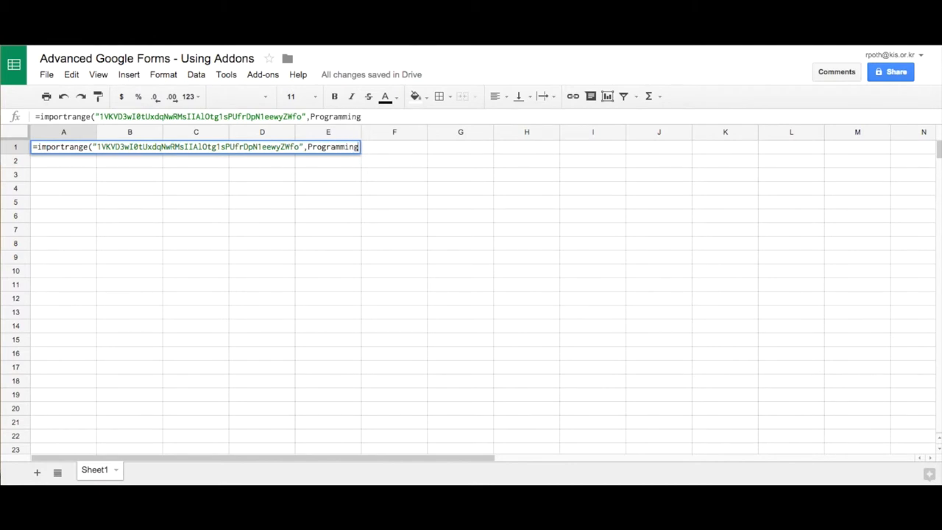
pyautogui.write('!')
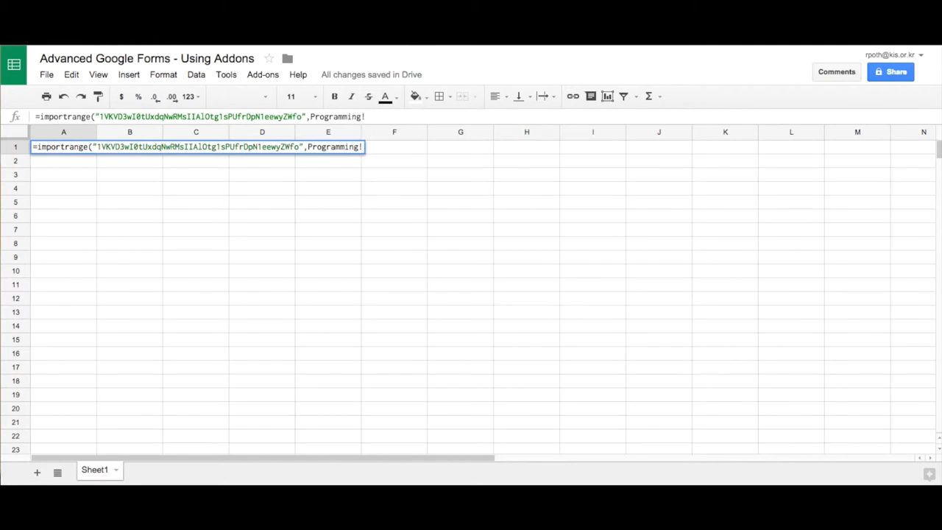
pyautogui.write('A:F')
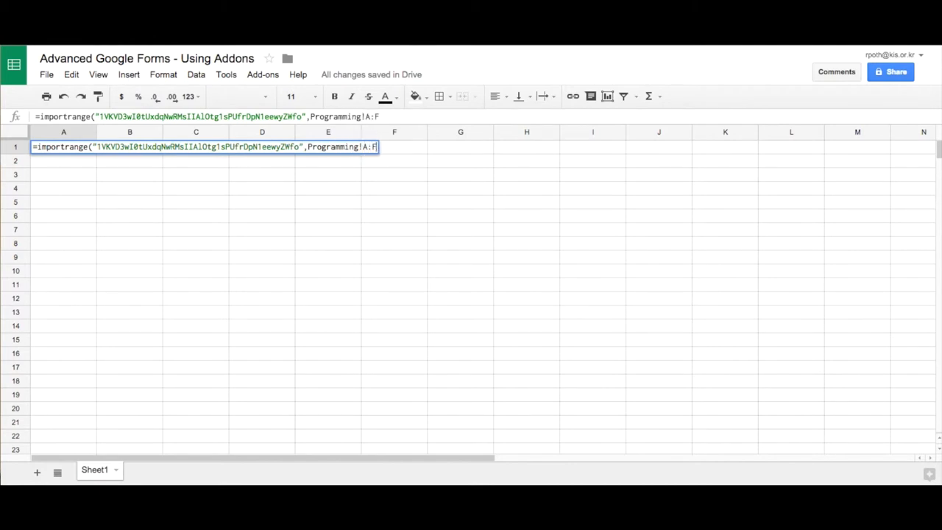
pyautogui.write('"')
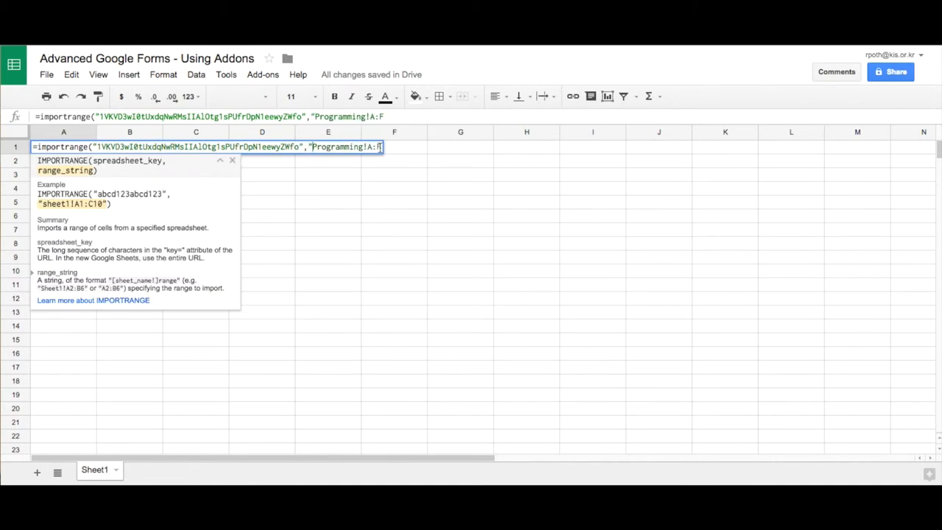
pyautogui.write('F")')
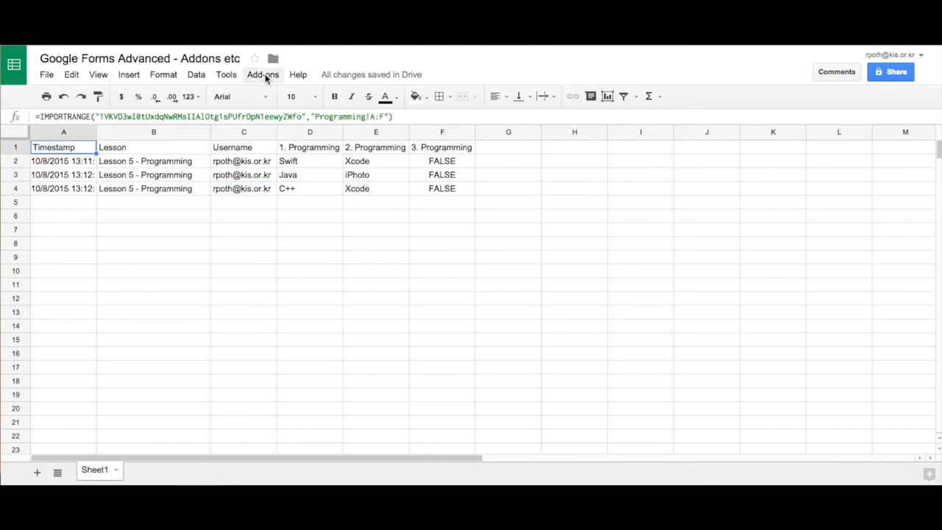
# Step: Search the add-ons store for flubaroo
pyautogui.click(262, 74)
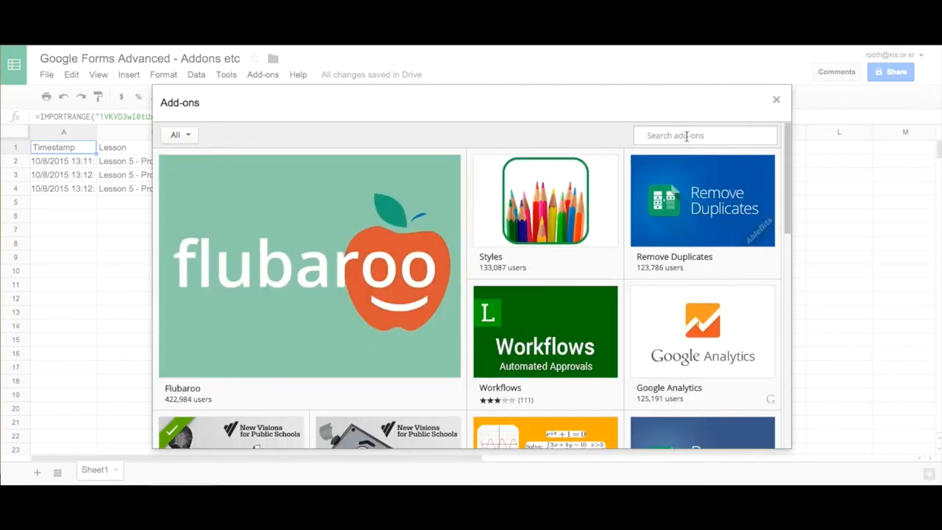
pyautogui.write('flubaroo')
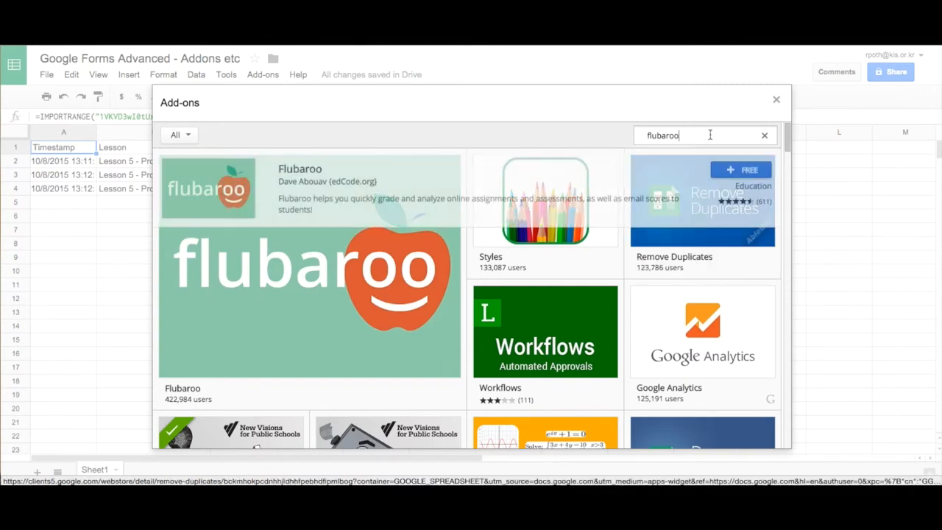
pyautogui.click(309, 265)
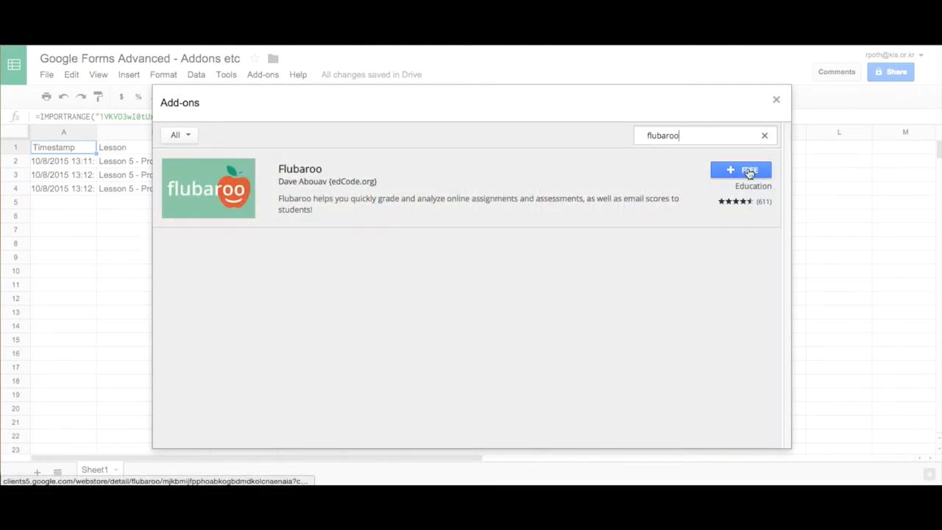
# Step: Install Flubaroo for free and allow the permissions it requests
pyautogui.click(740, 170)
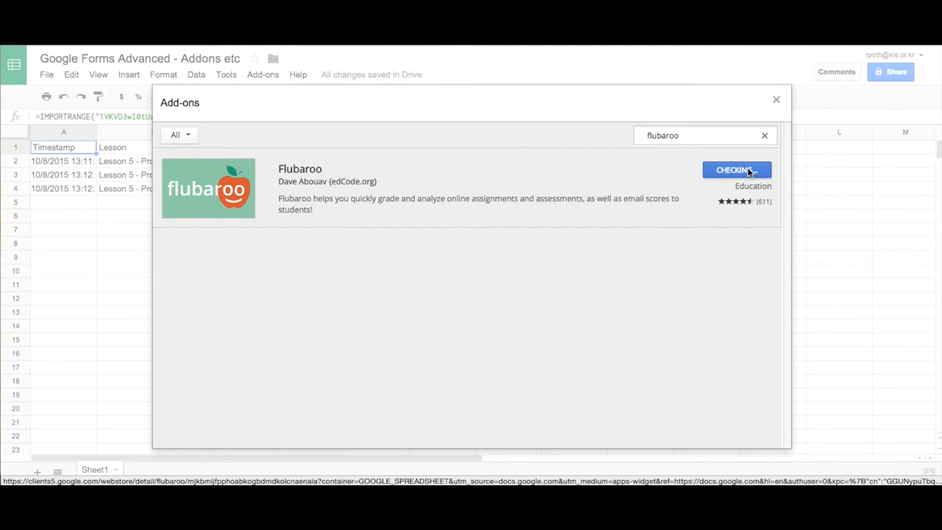
pyautogui.click(735, 171)
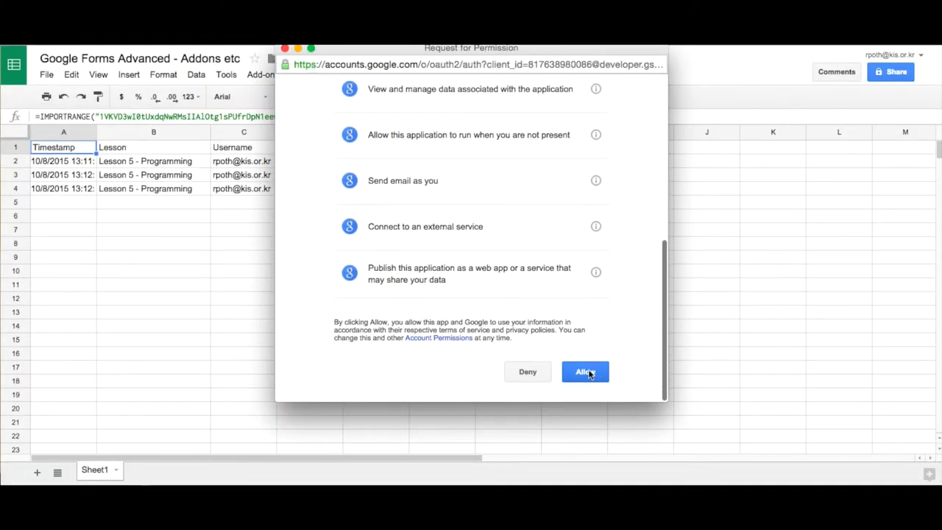
pyautogui.click(586, 371)
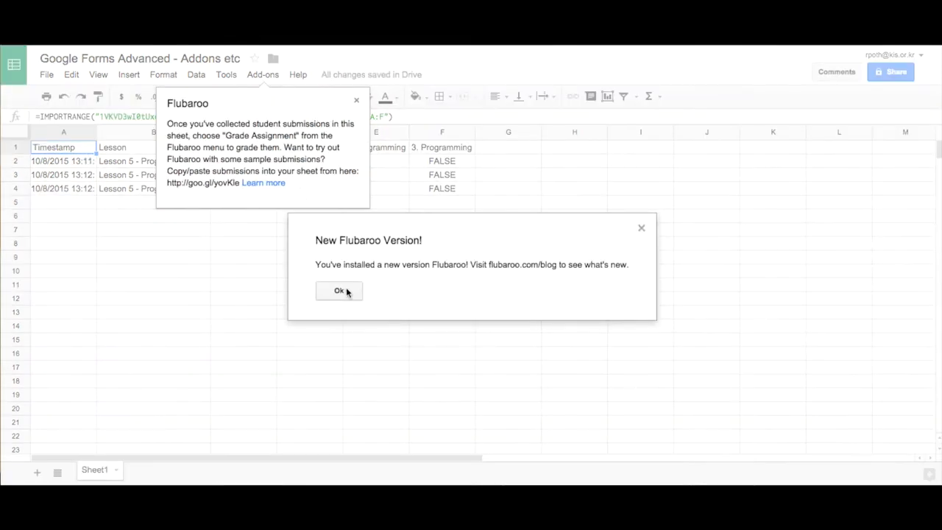
# Step: Dismiss the new-version notice and launch Flubaroo's Grade Assignment
pyautogui.click(338, 291)
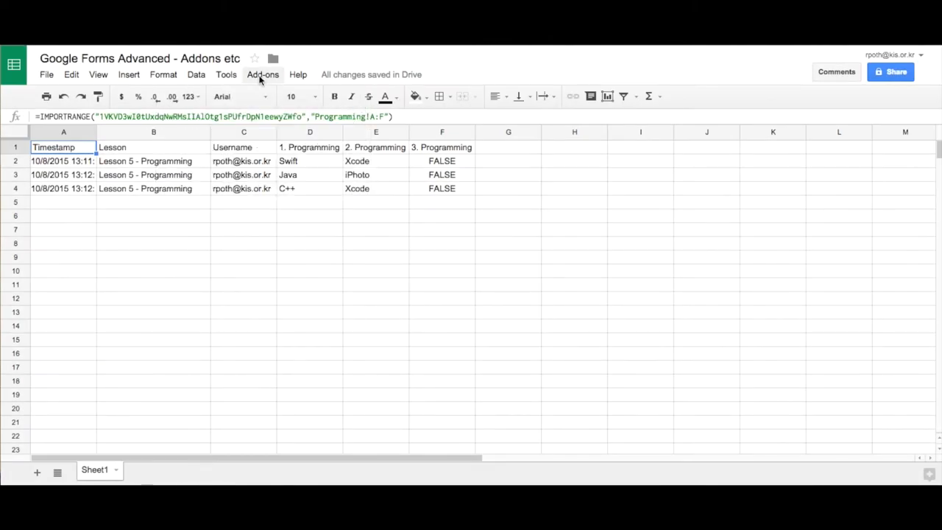
pyautogui.click(262, 73)
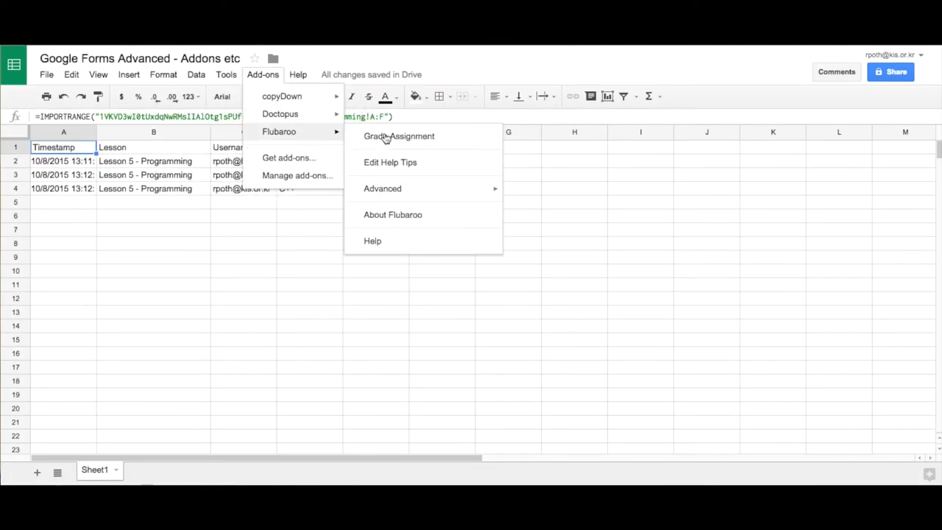
pyautogui.moveTo(448, 138)
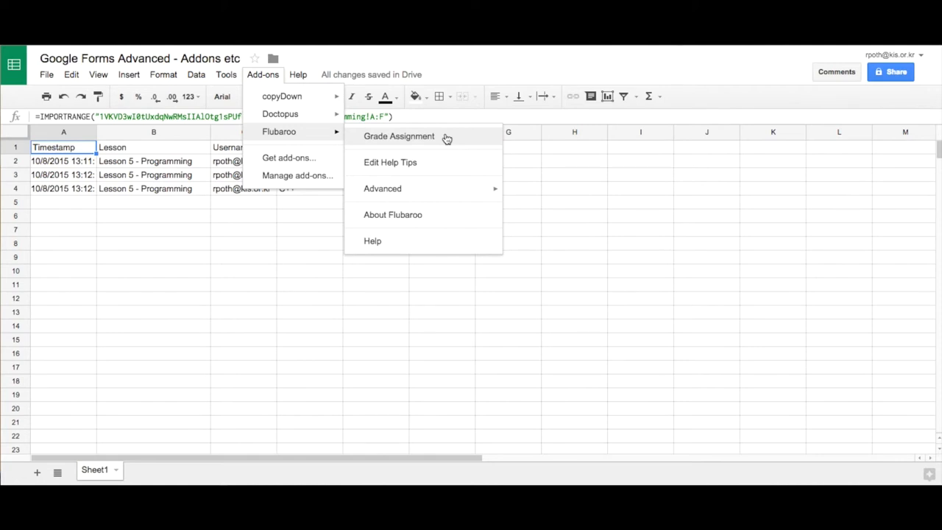
pyautogui.click(398, 136)
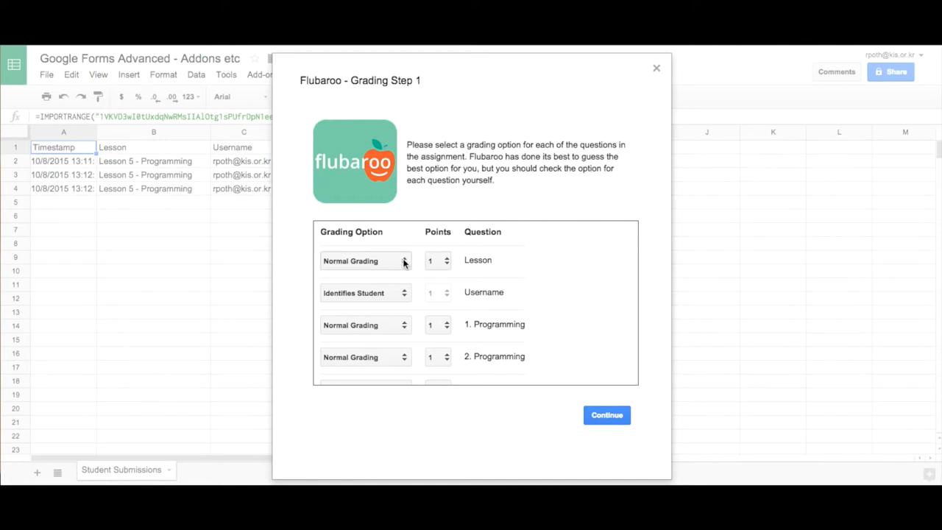
# Step: Set Lesson to Skip Grading, keep the Programming questions at normal points, and continue
pyautogui.click(365, 260)
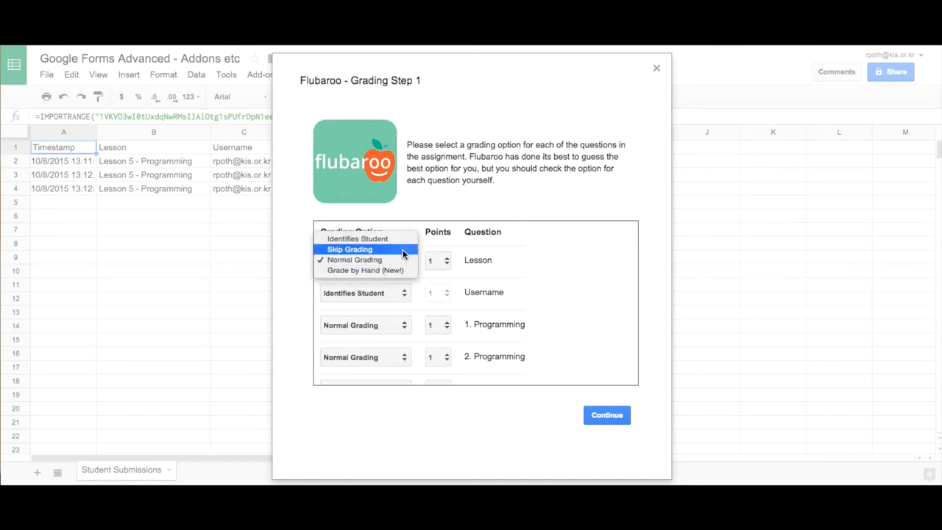
pyautogui.click(350, 249)
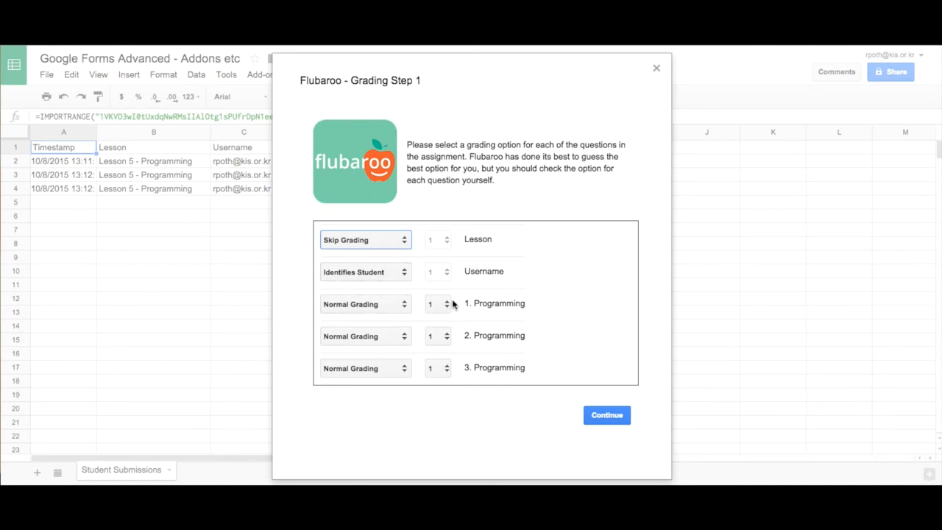
pyautogui.click(434, 303)
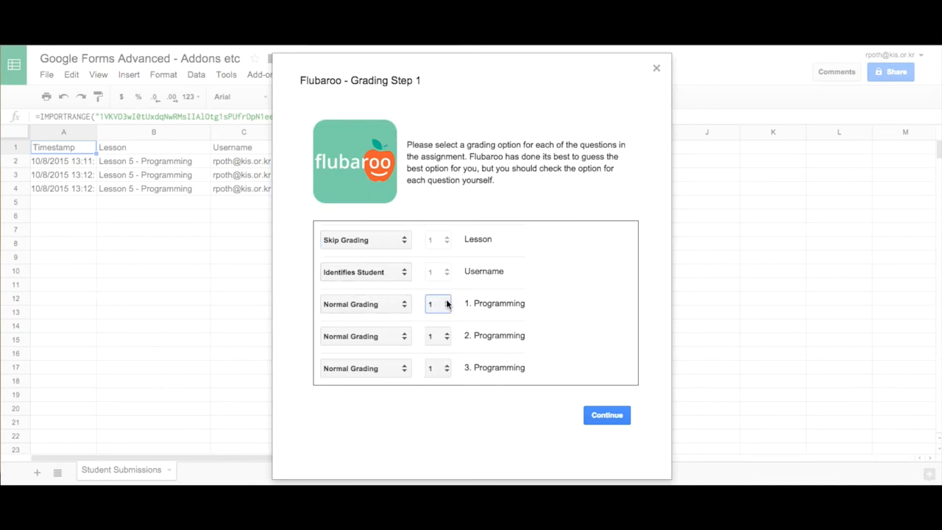
pyautogui.moveTo(389, 324)
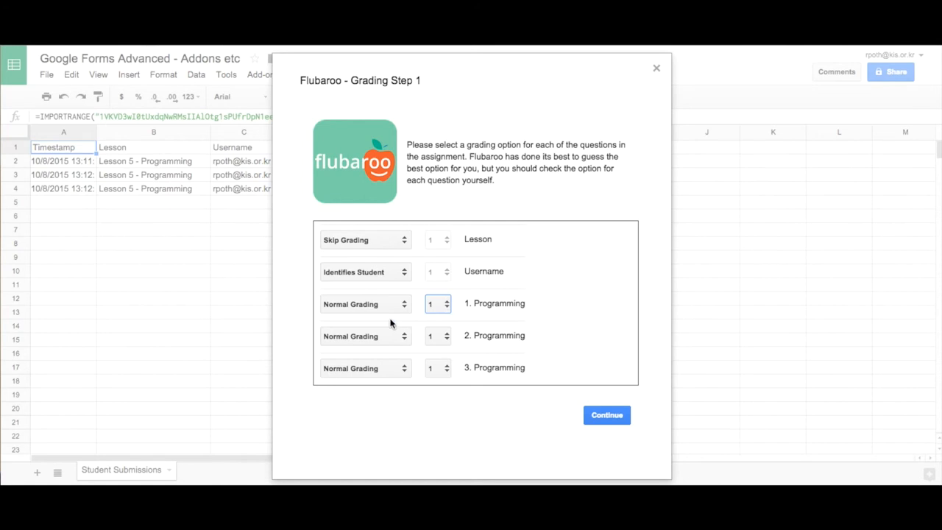
pyautogui.click(607, 415)
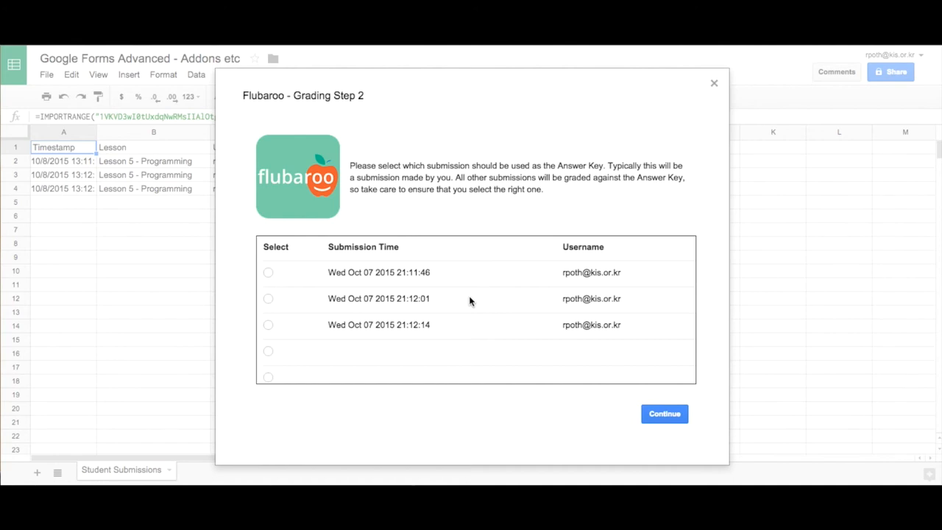
pyautogui.moveTo(307, 285)
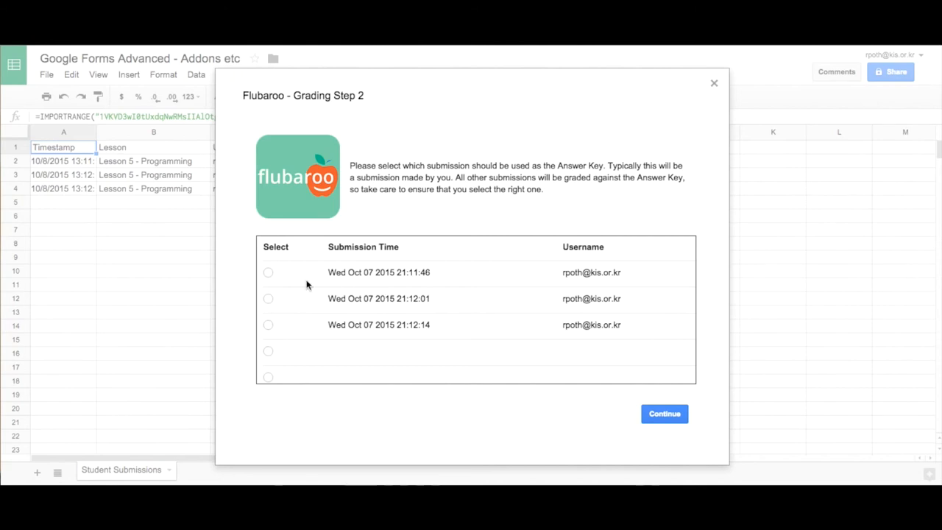
# Step: Choose the Wed Oct 07 2015 21:11:46 submission as the answer key and continue to grade
pyautogui.click(267, 272)
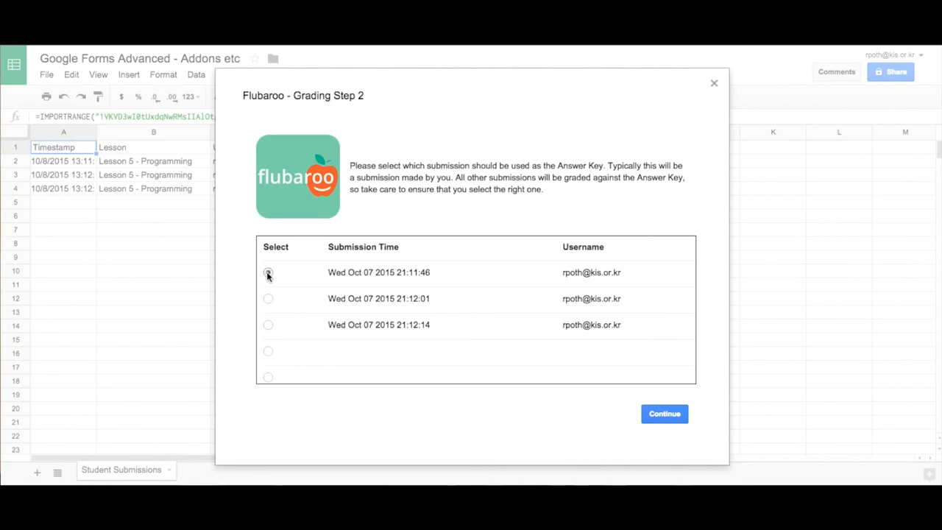
pyautogui.click(268, 273)
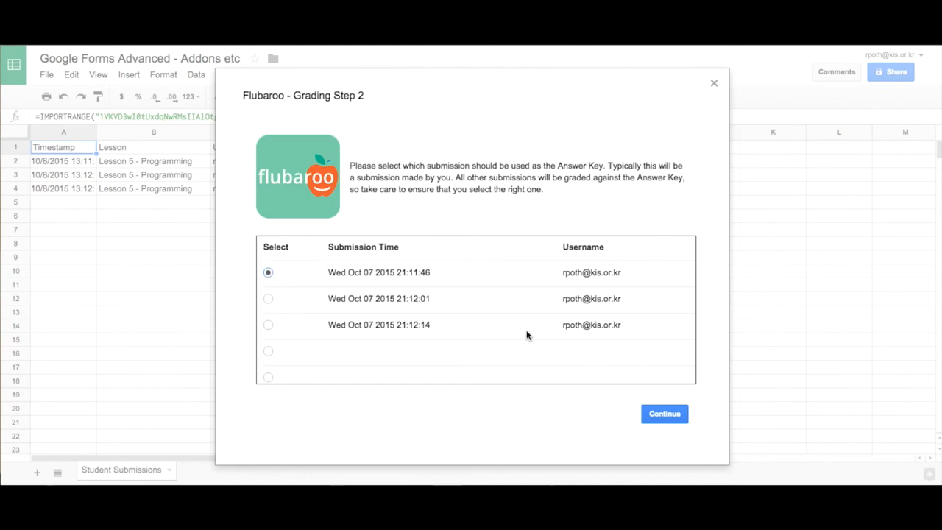
pyautogui.moveTo(620, 429)
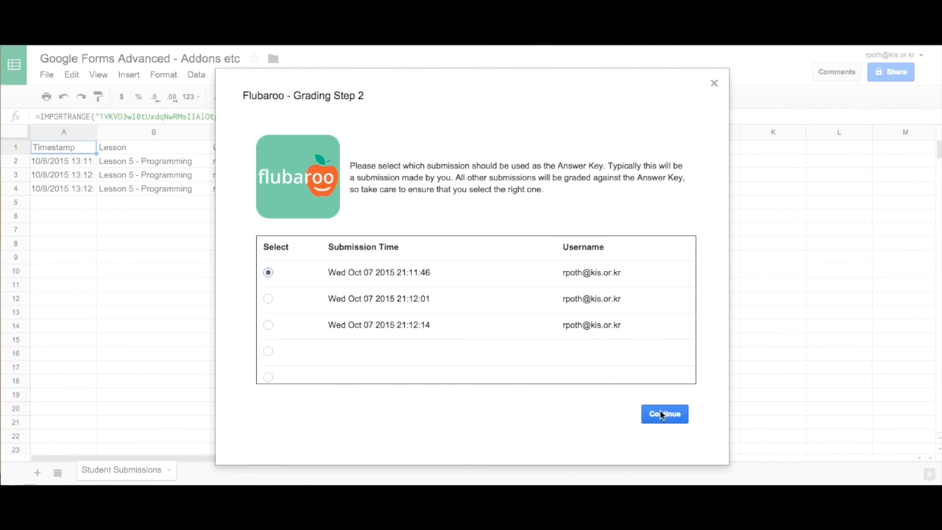
pyautogui.click(664, 414)
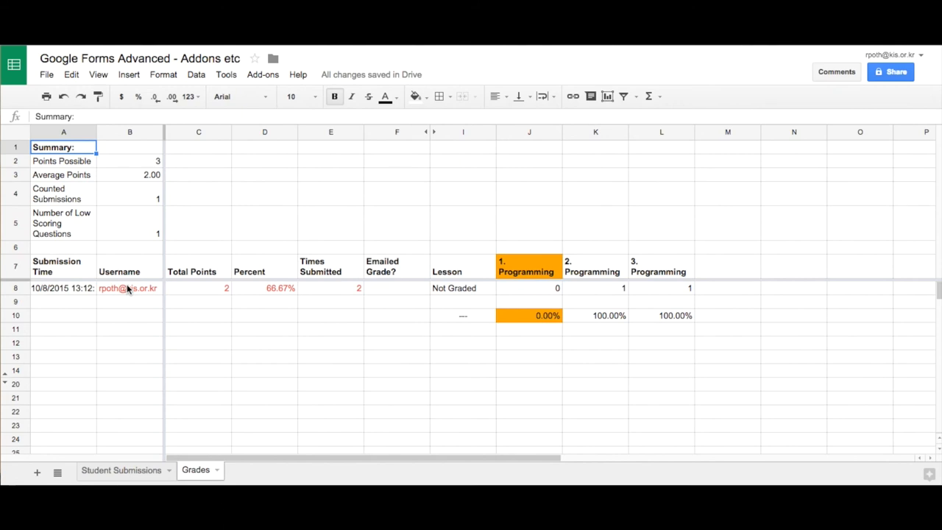
pyautogui.moveTo(131, 353)
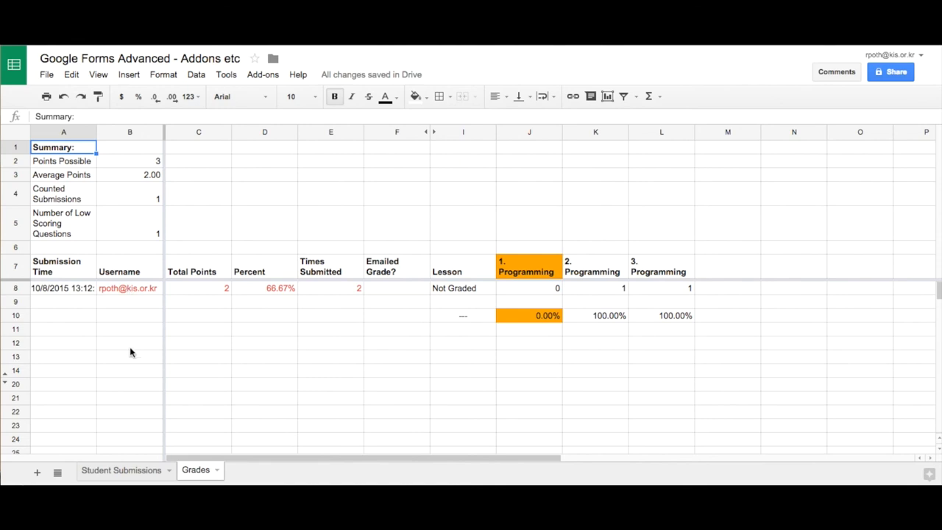
# Step: Review the Grades sheet (3 points possible, average 2.00) and reach for the Add-ons menu
pyautogui.click(262, 74)
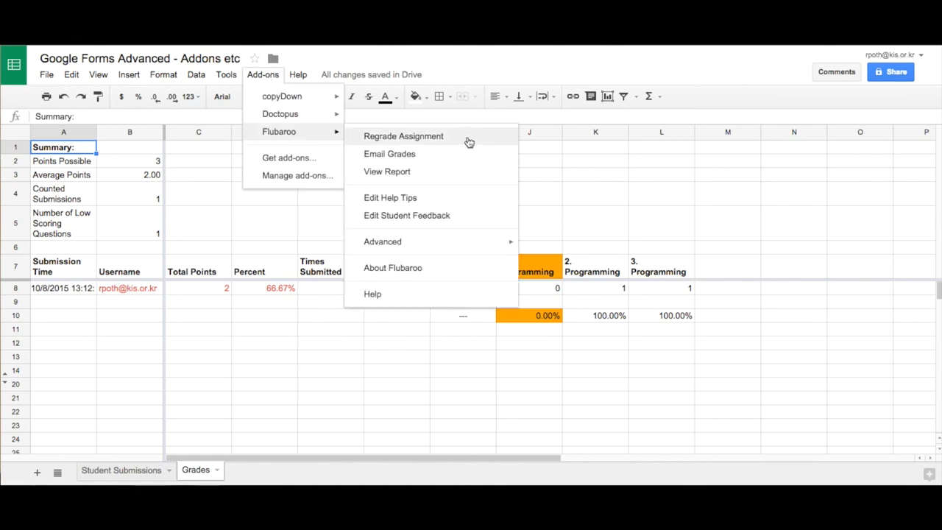
pyautogui.moveTo(440, 154)
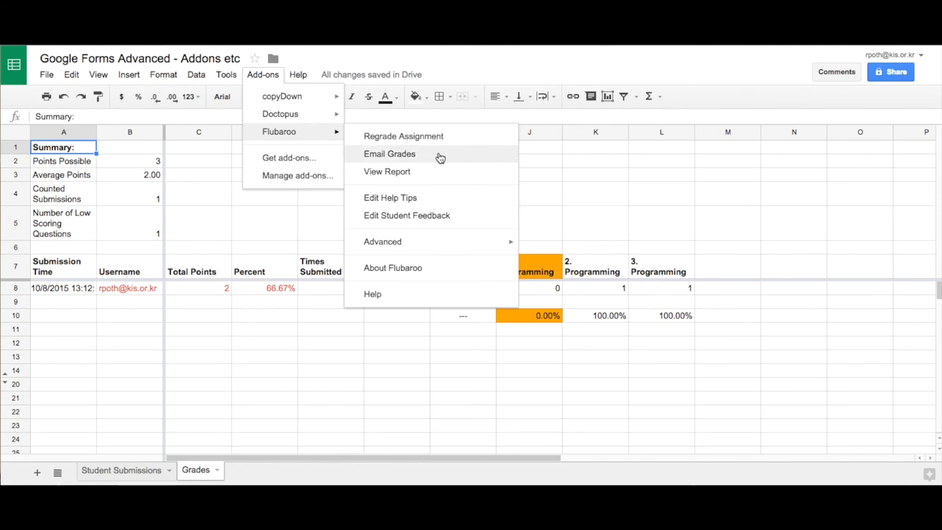
pyautogui.moveTo(441, 170)
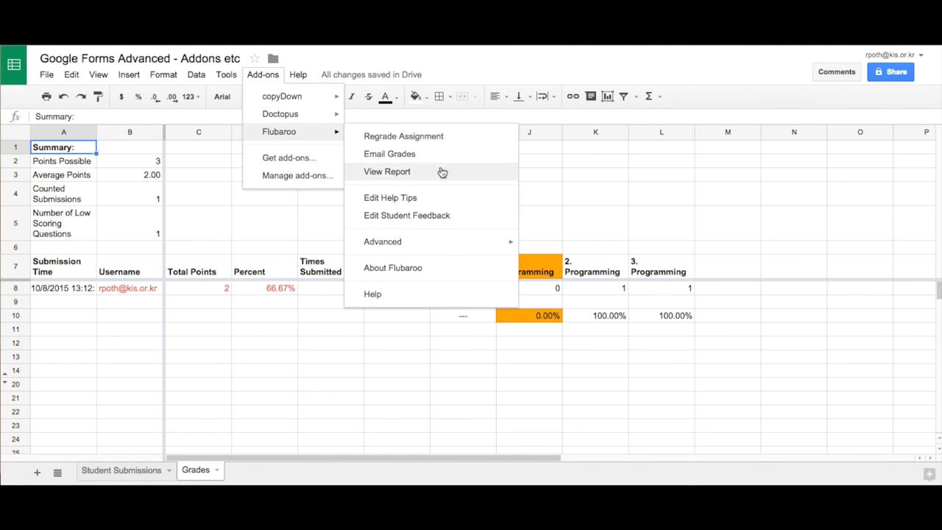
pyautogui.moveTo(465, 185)
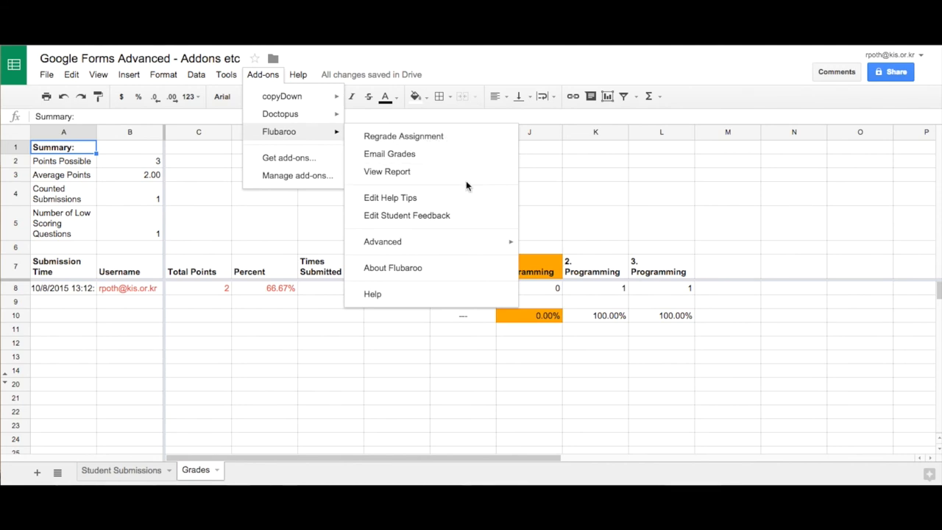
pyautogui.moveTo(382, 241)
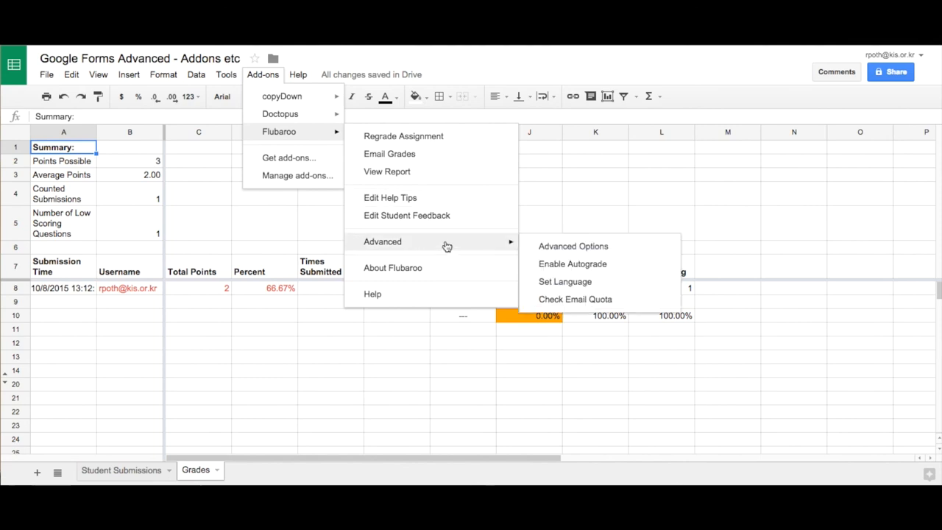